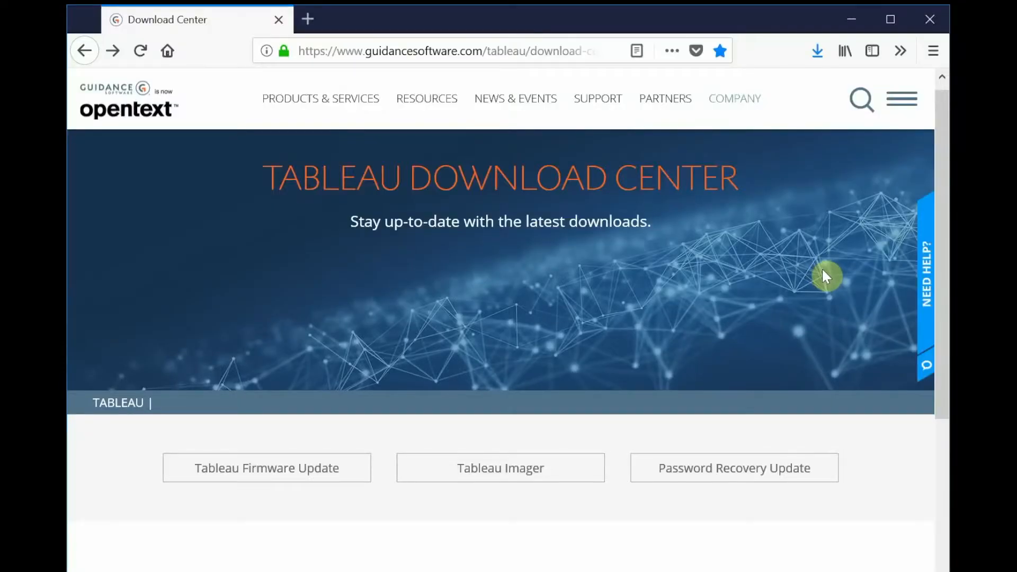
pyautogui.moveTo(879, 274)
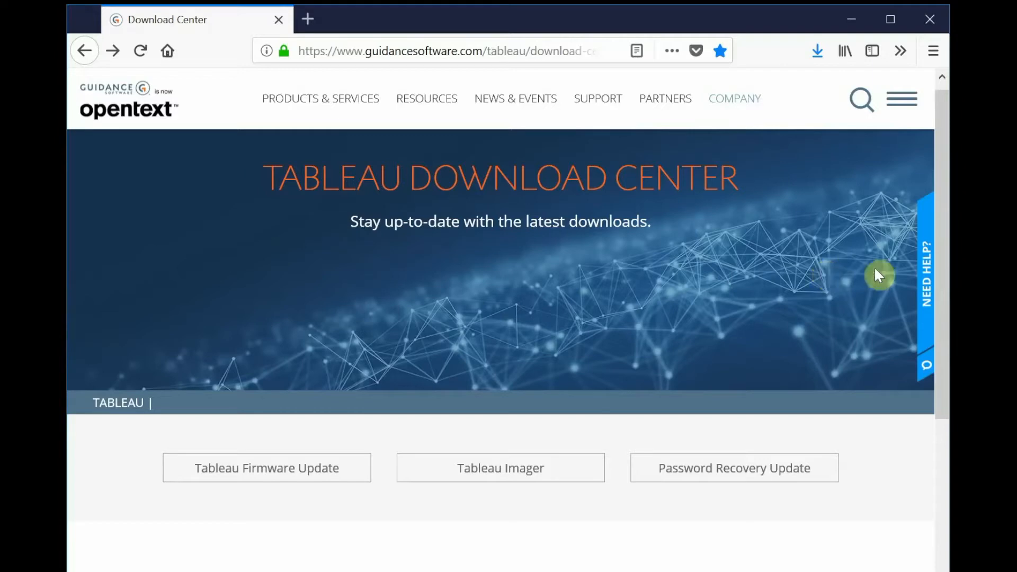
pyautogui.moveTo(944, 245)
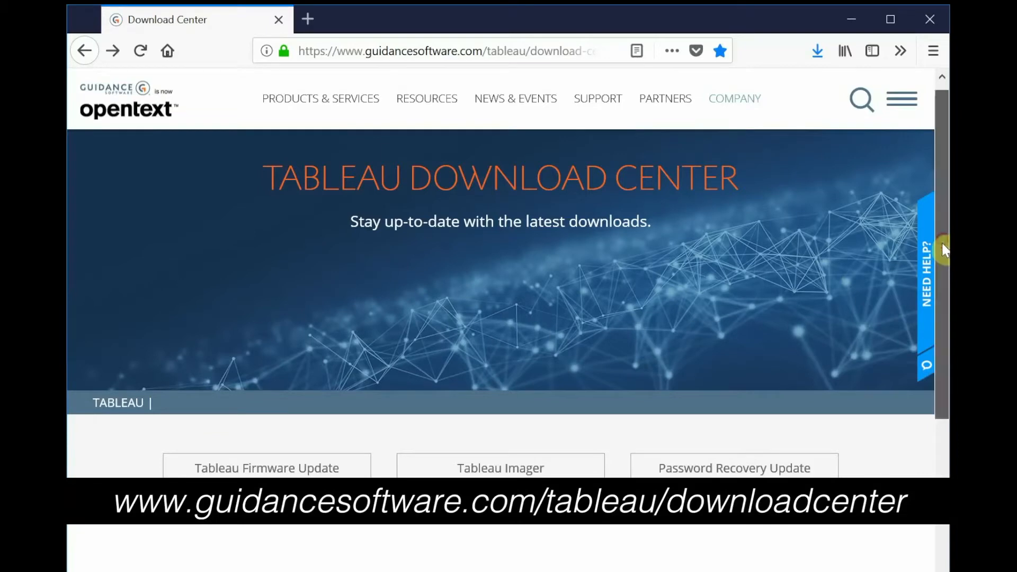
# Scroll down the Tableau Download Center page to review the Tableau Firmware Update download
pyautogui.scroll(-3)
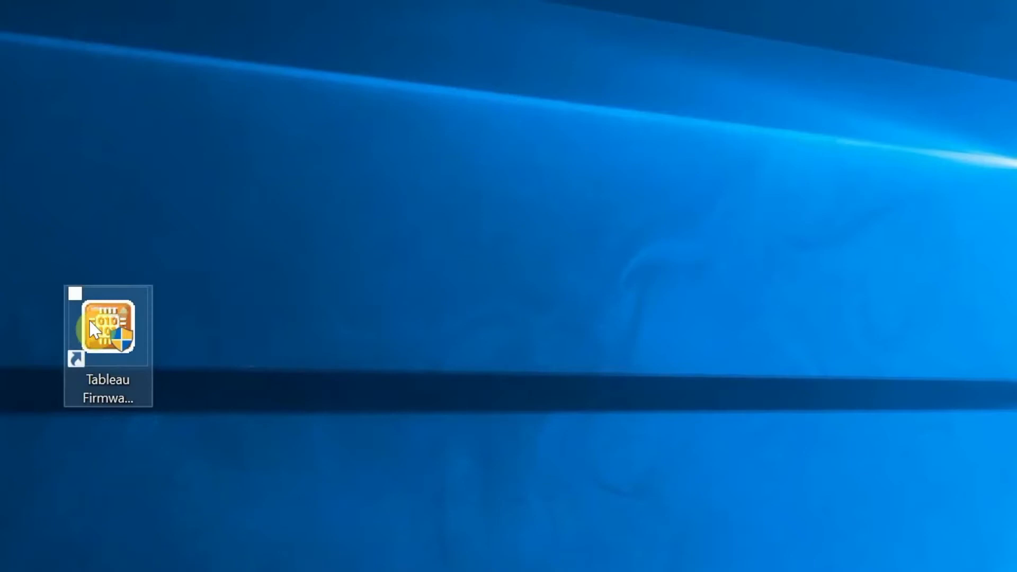
# Launch Tableau Firmware Update from its desktop shortcut
pyautogui.doubleClick(107, 326)
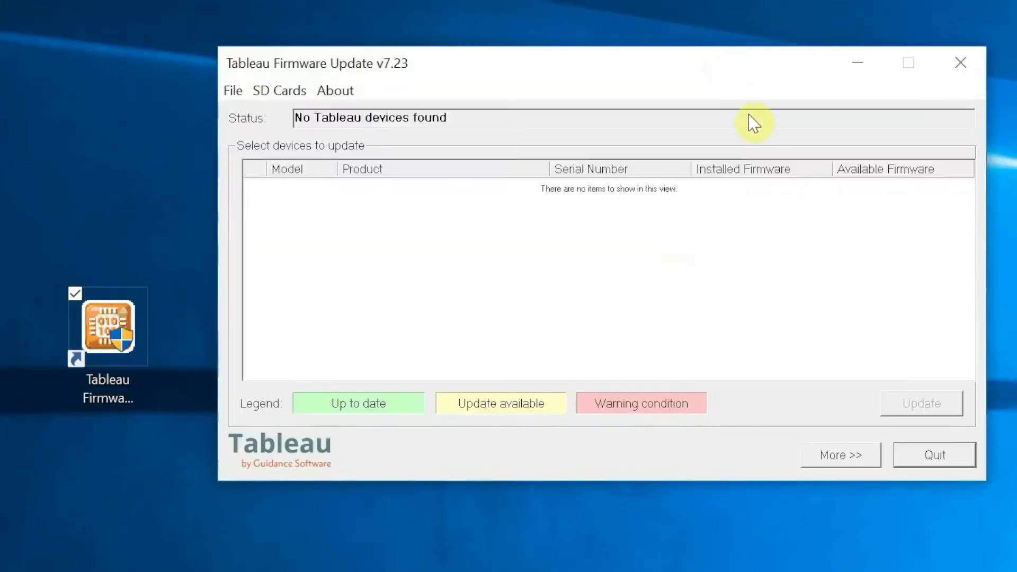
pyautogui.moveTo(762, 214)
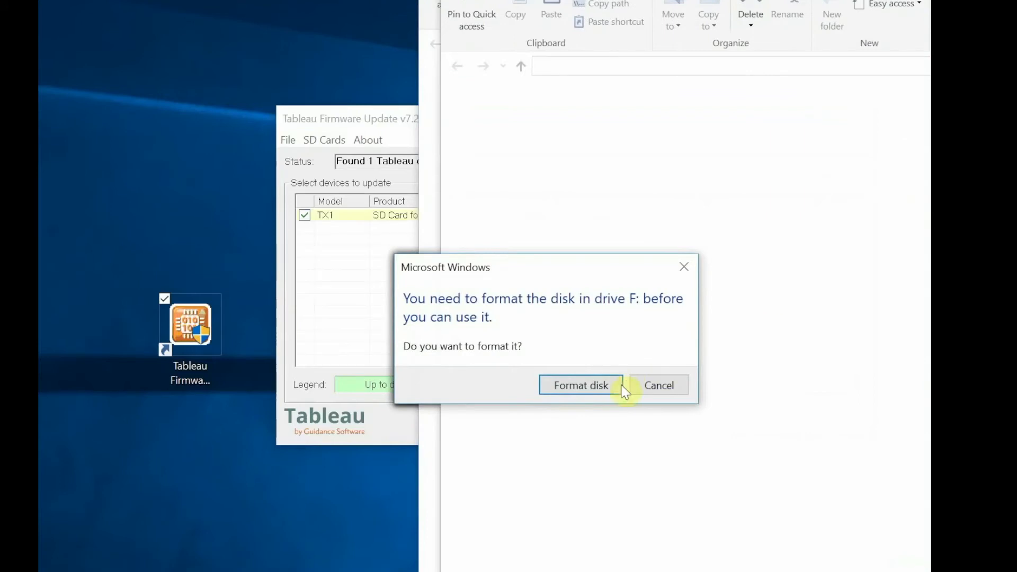
# Decline formatting drives F and E and dismiss the not-accessible errors for drives F, E and D
pyautogui.click(658, 385)
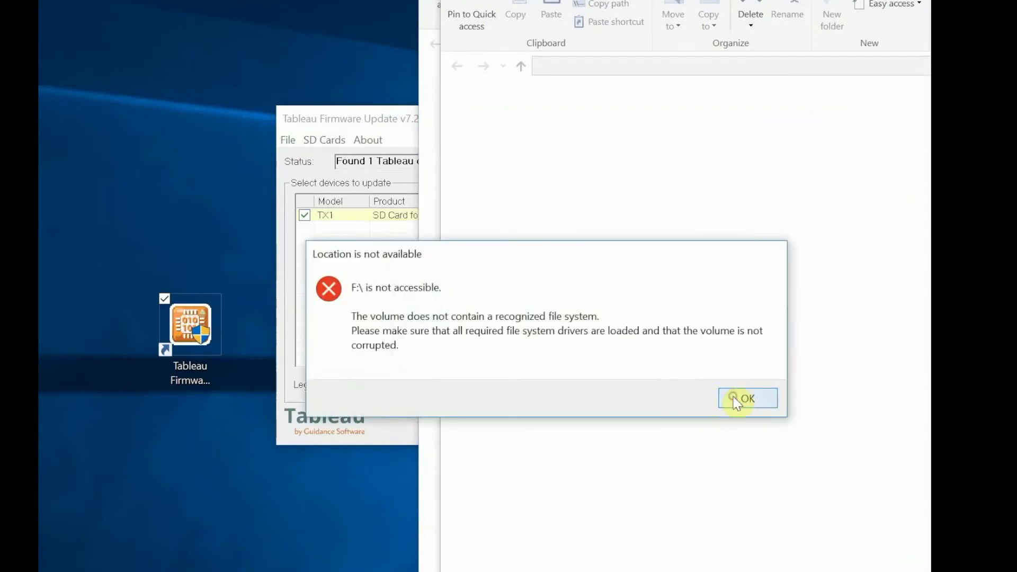
pyautogui.click(746, 399)
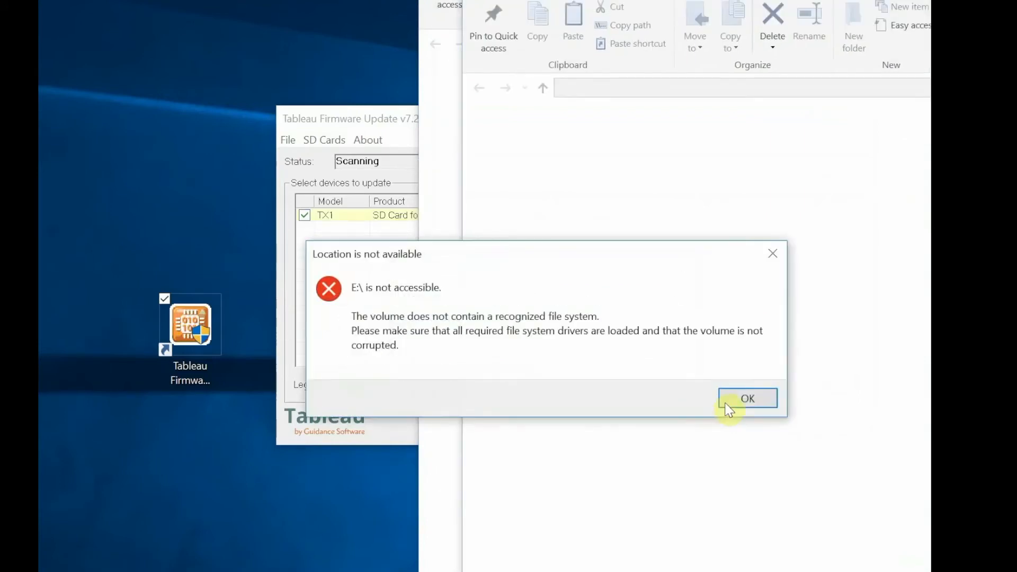
pyautogui.click(748, 398)
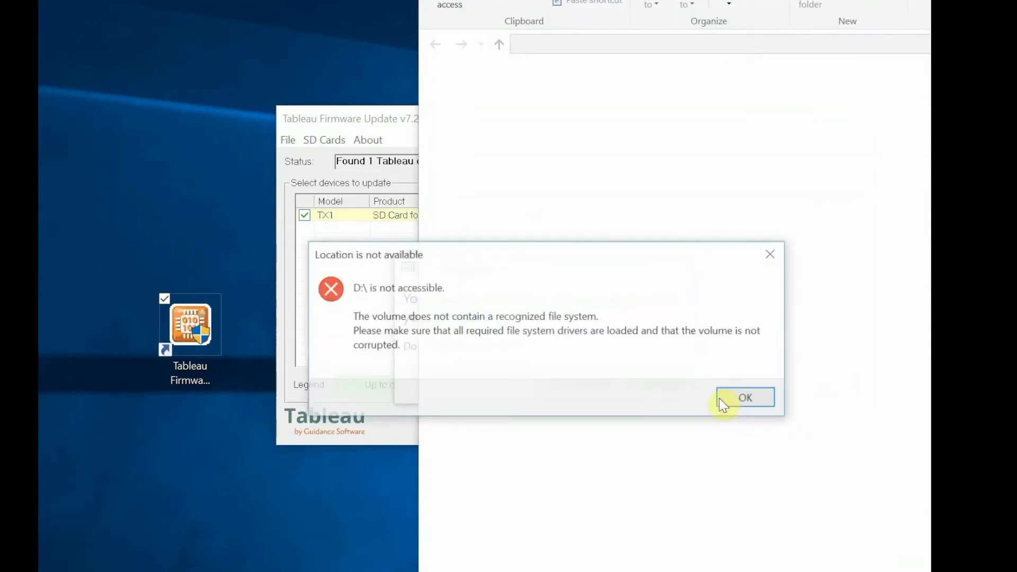
pyautogui.click(745, 397)
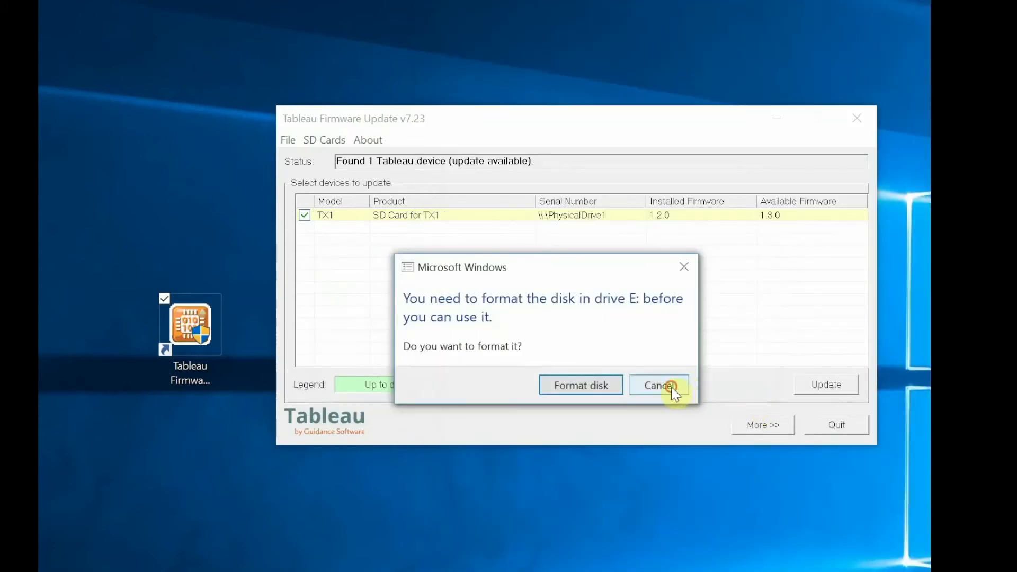
pyautogui.click(659, 384)
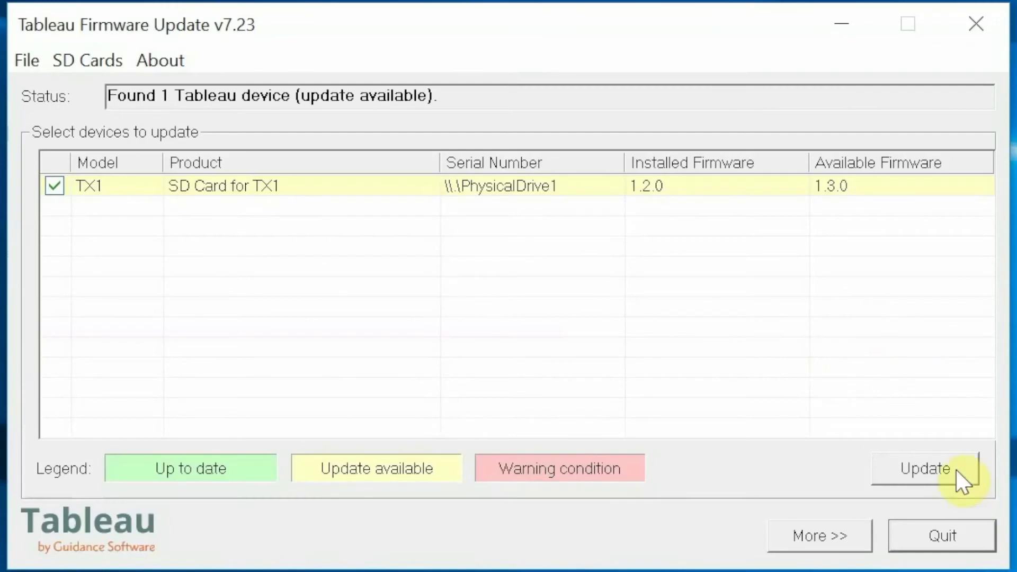
pyautogui.moveTo(959, 477)
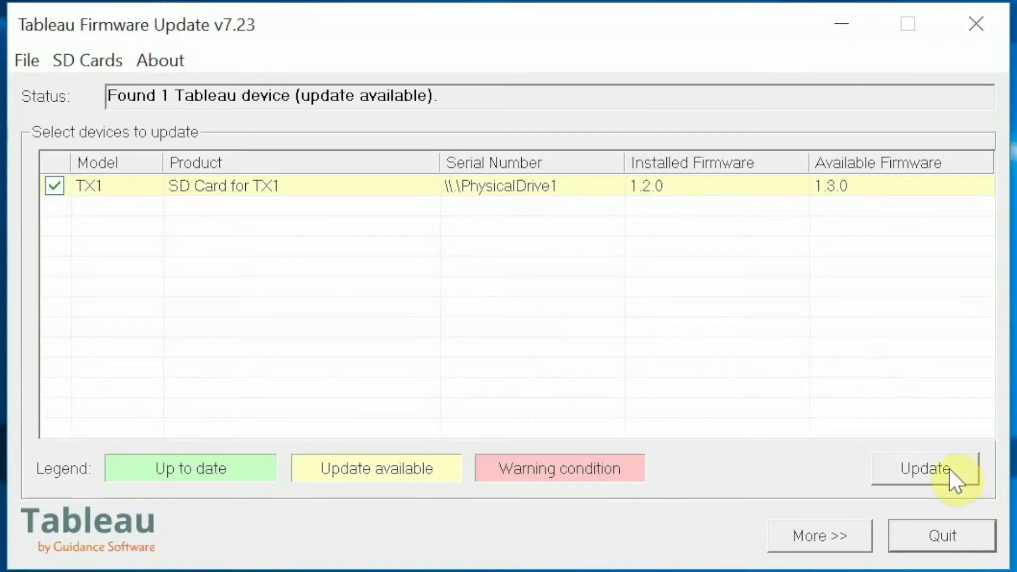
# Update the TX1 SD card firmware to 1.3.0 and confirm proceeding
pyautogui.click(927, 469)
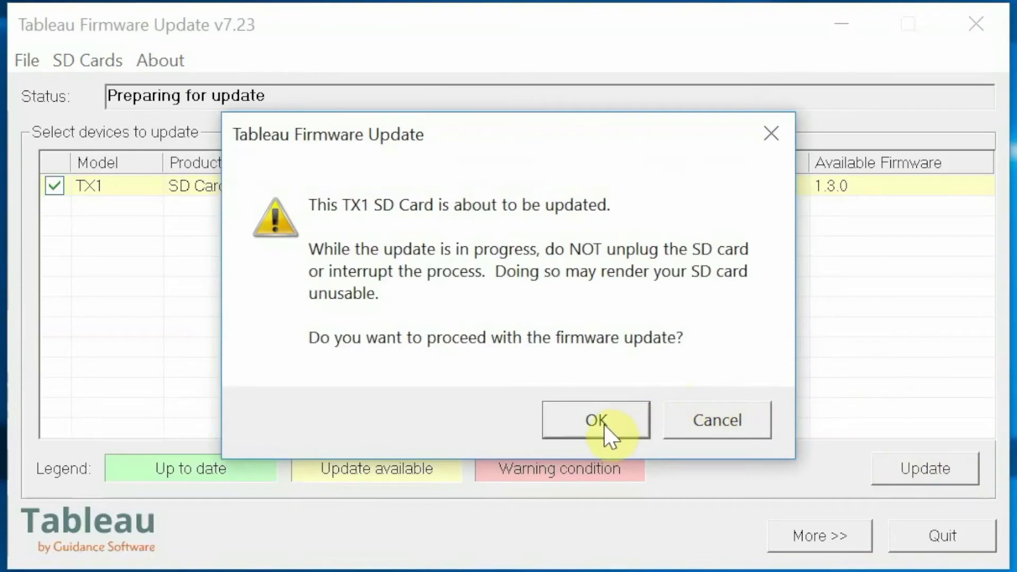
pyautogui.click(595, 419)
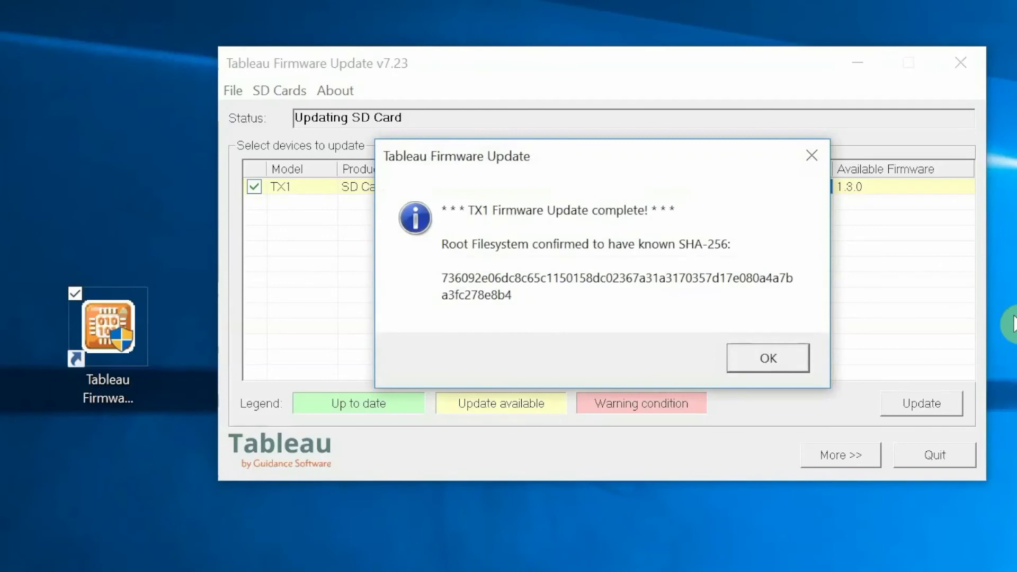
pyautogui.moveTo(767, 358)
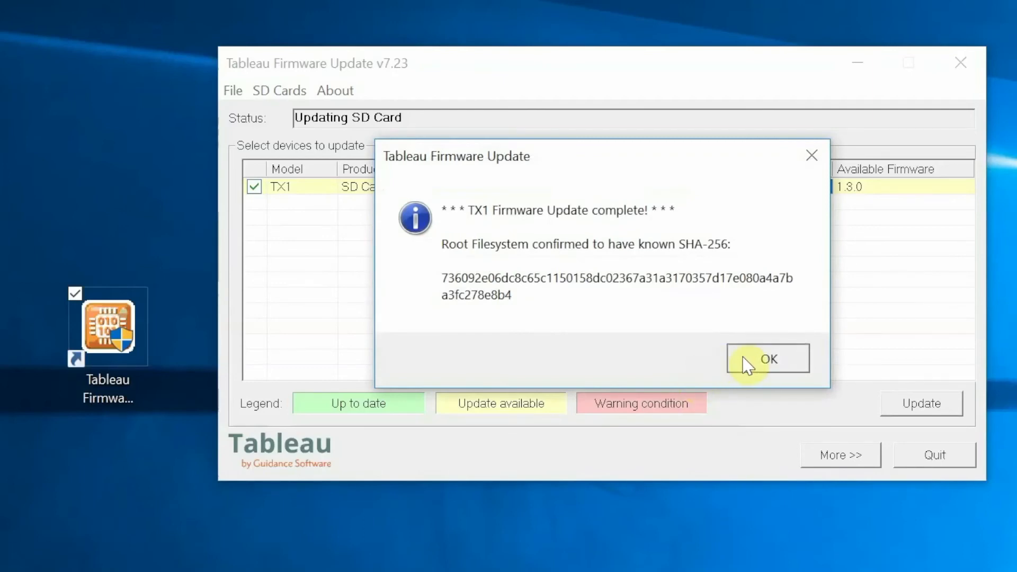
# Dismiss the 'TX1 Firmware Update complete' message
pyautogui.click(768, 359)
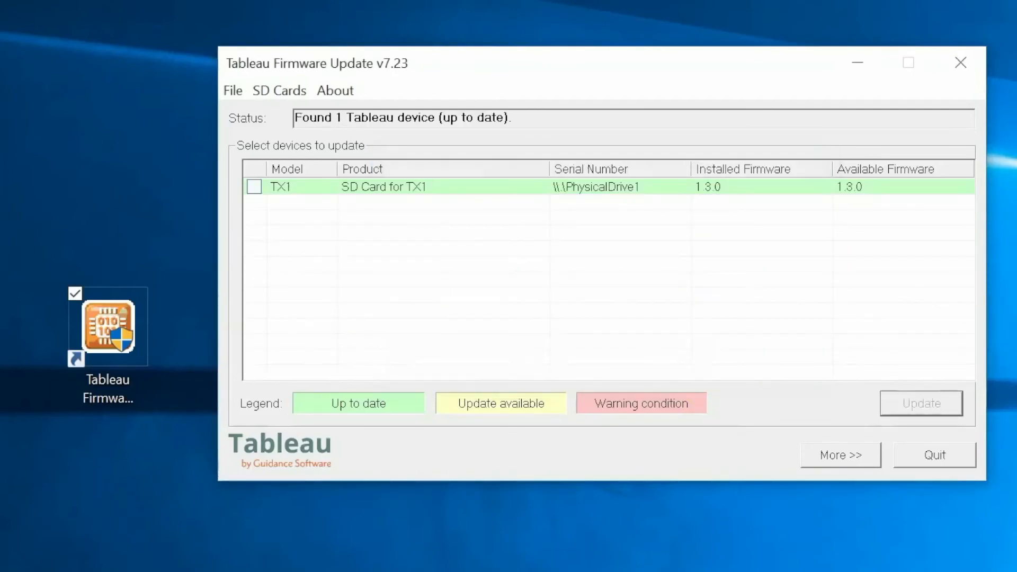